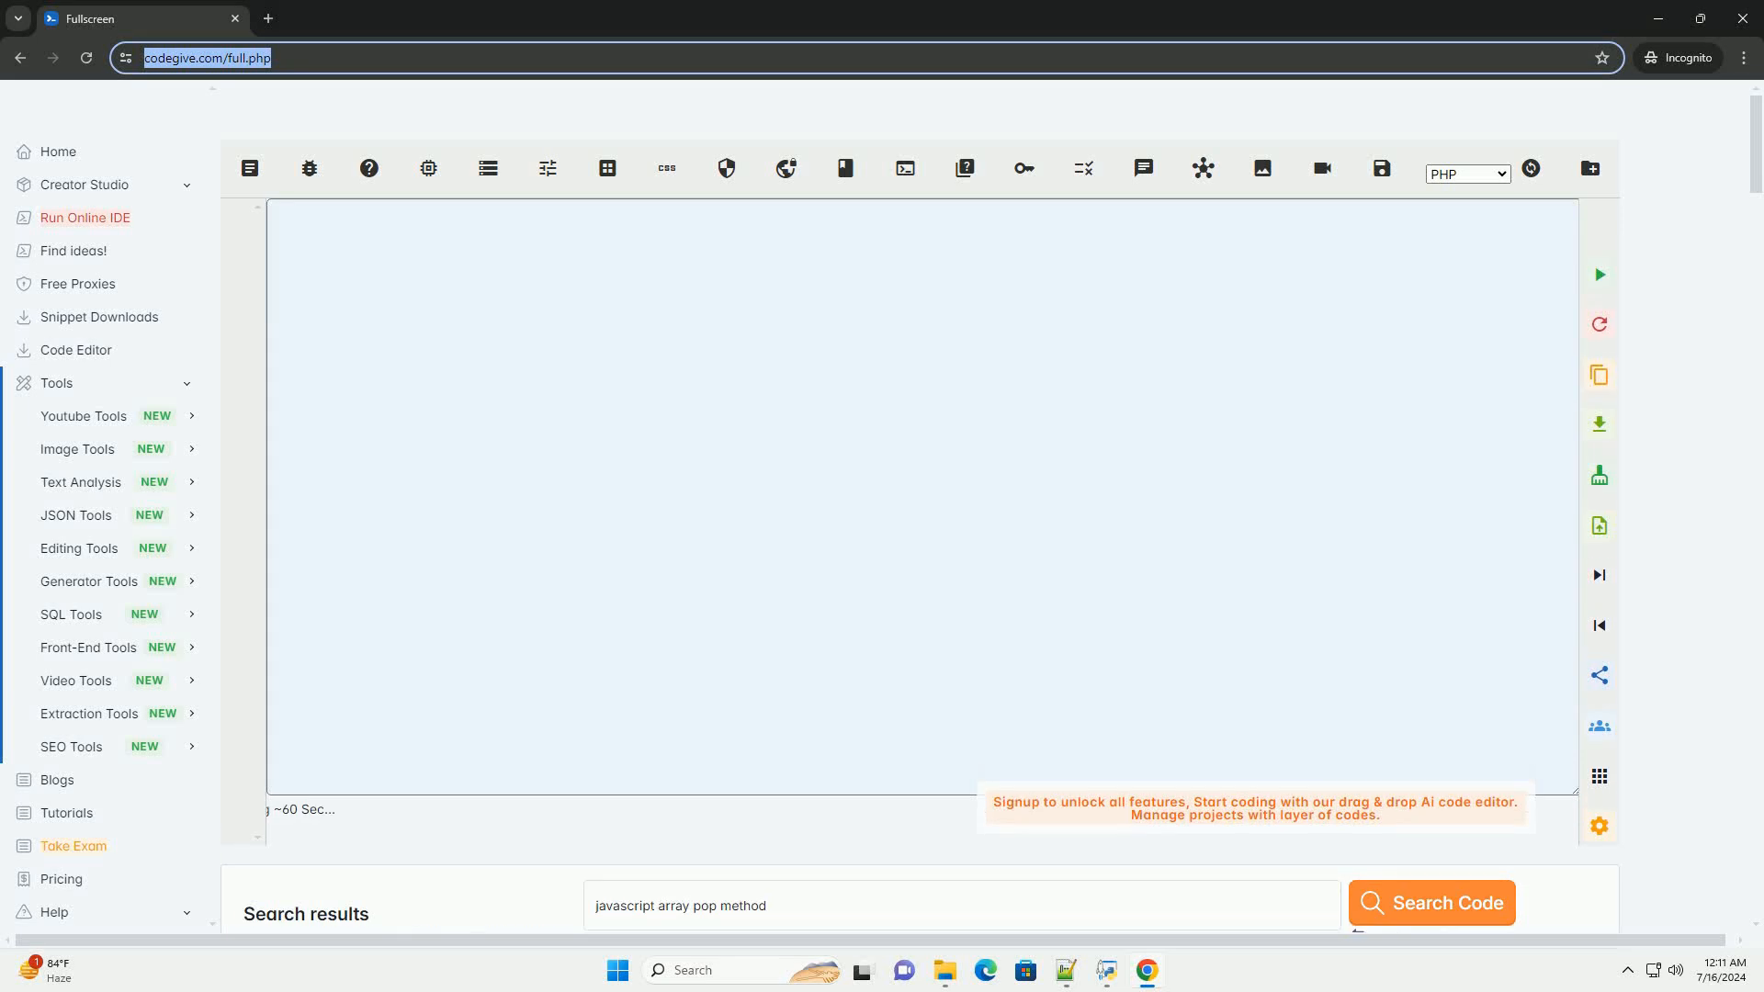
# Generate the 'javascript array pop method' tutorial into the editor via Search Code.
pyautogui.click(1429, 900)
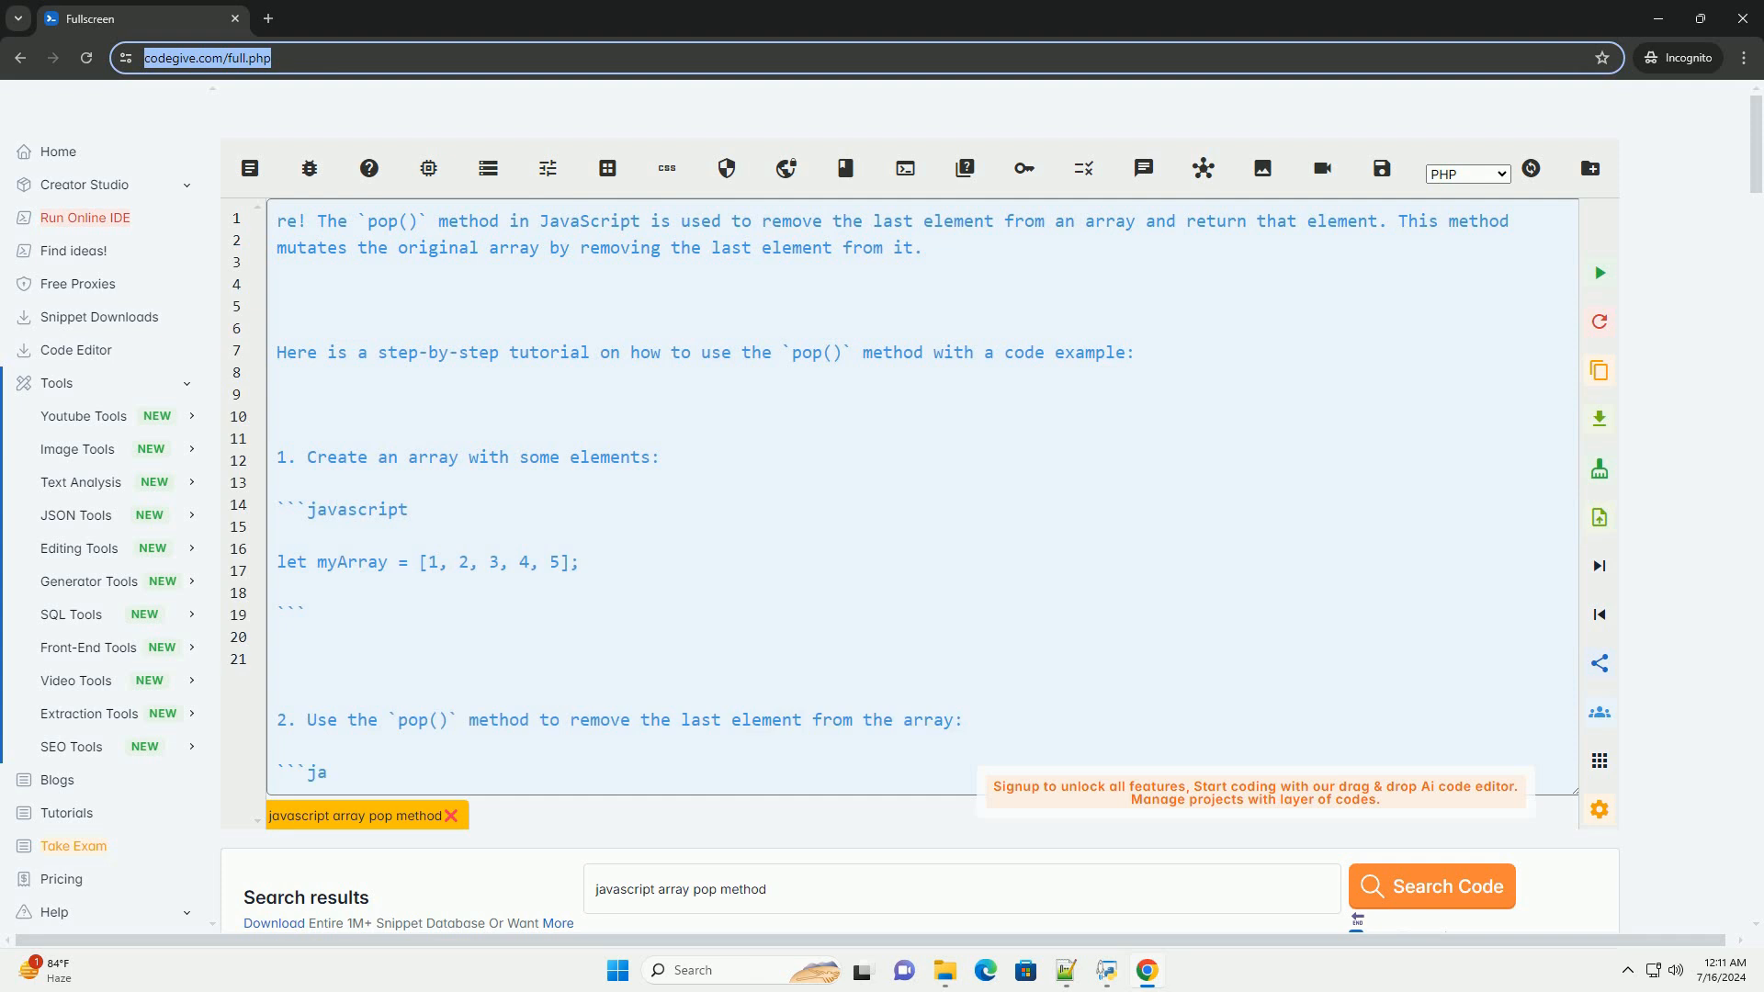
# Scroll the editor to follow the removal step, console.log checks and full example into Output.
pyautogui.scroll(-3)
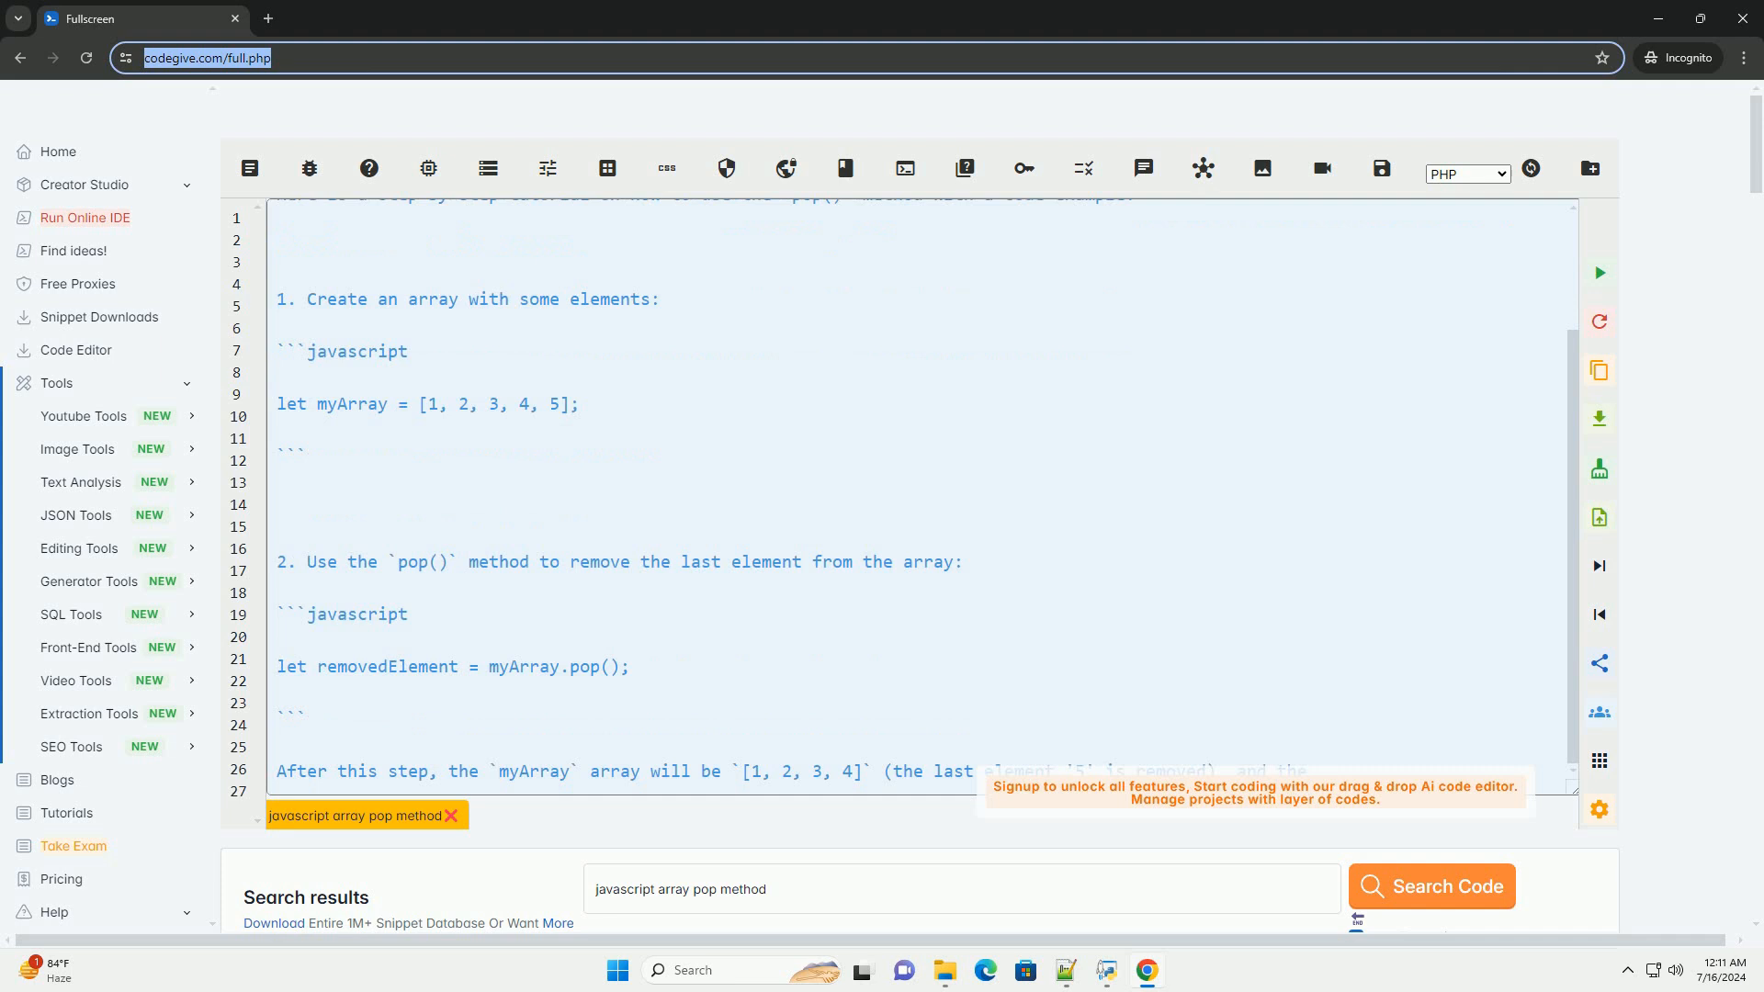
pyautogui.scroll(-3)
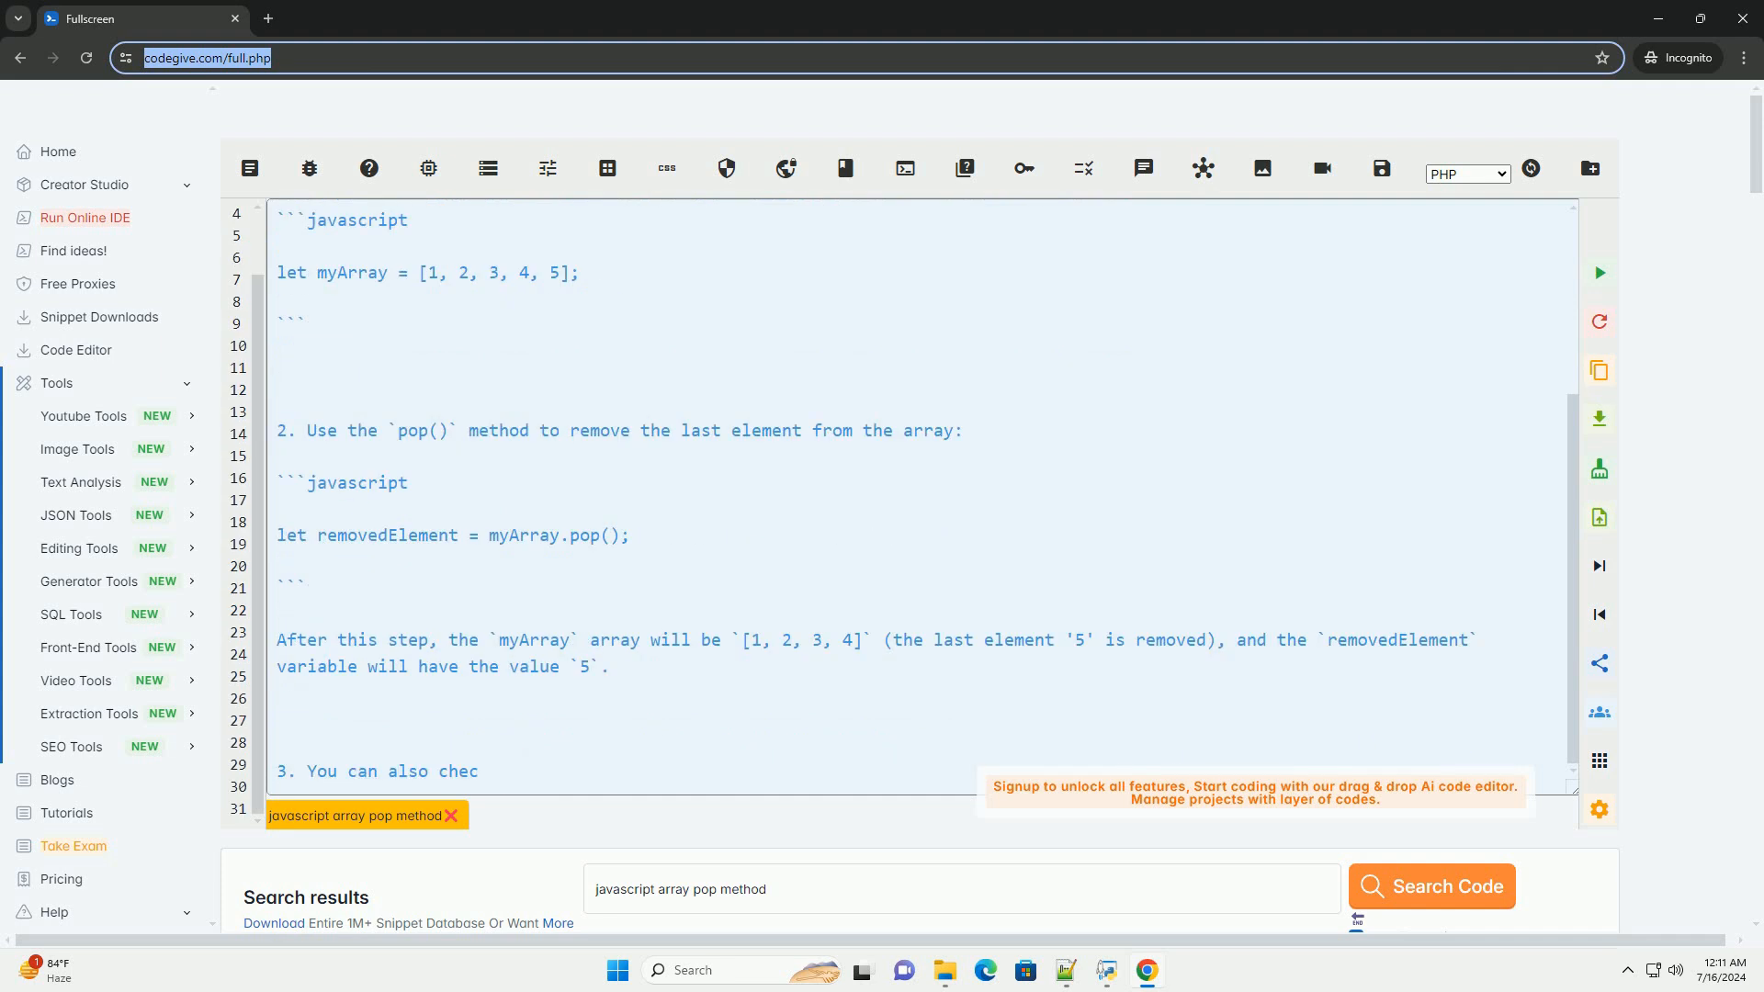
pyautogui.scroll(-3)
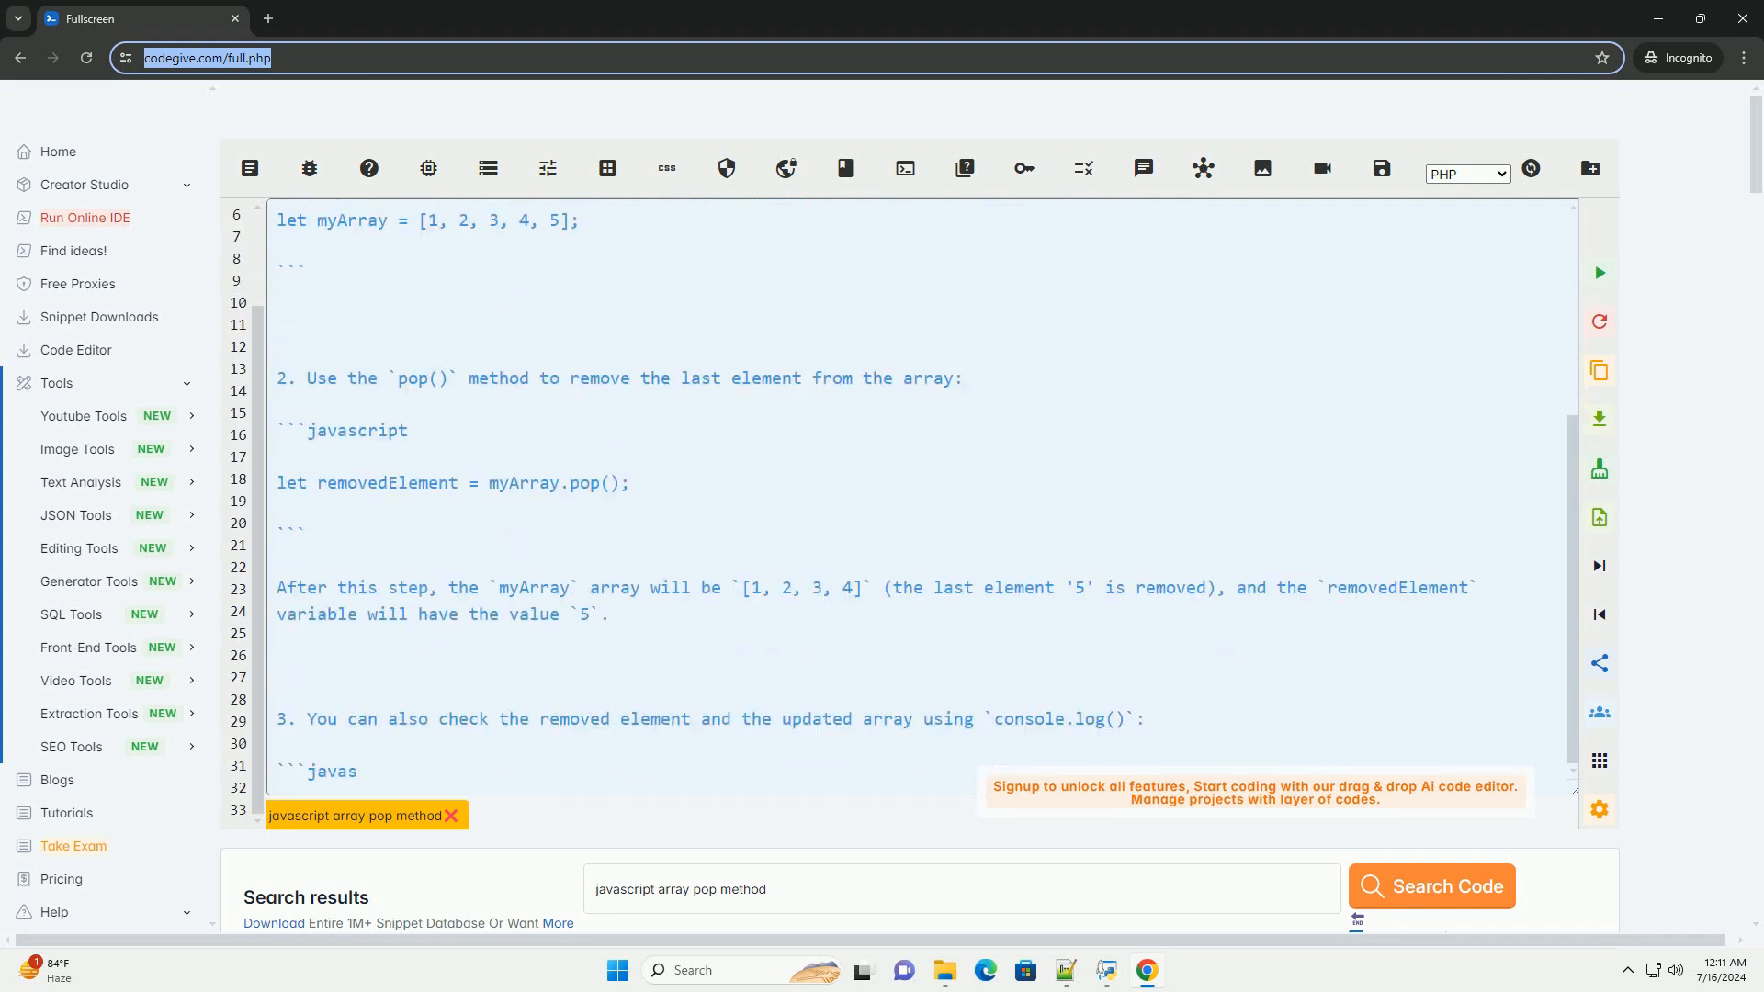
pyautogui.scroll(-3)
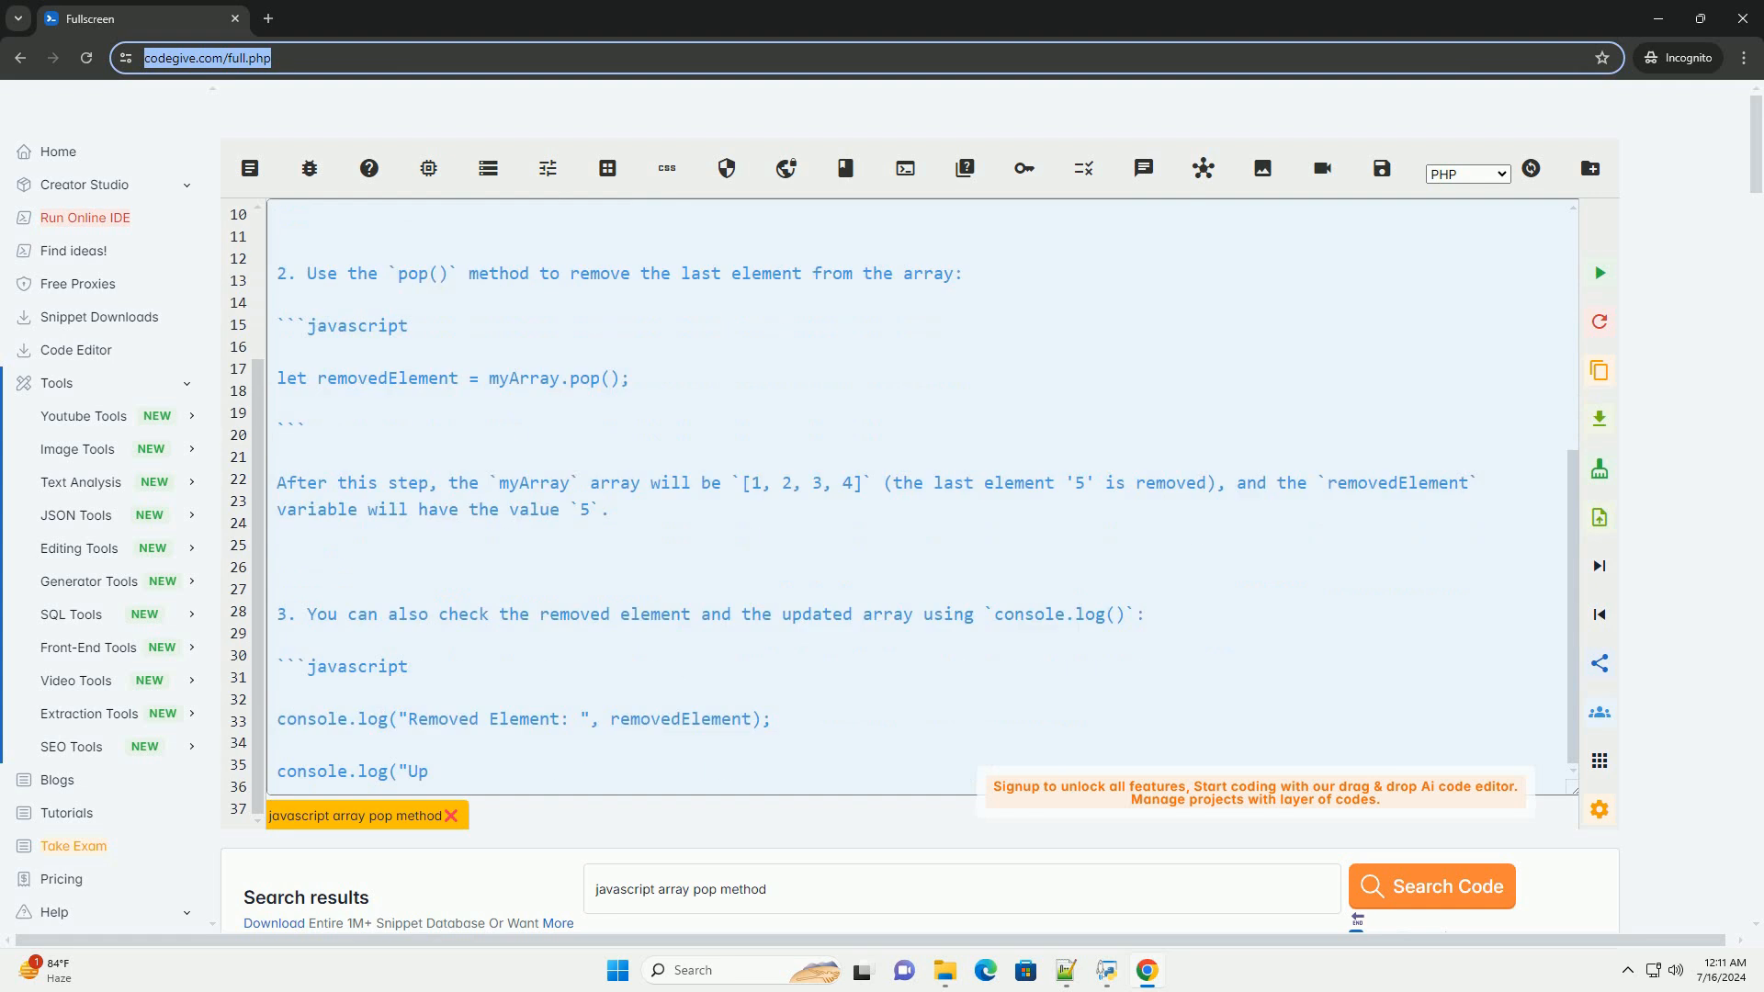
pyautogui.scroll(-3)
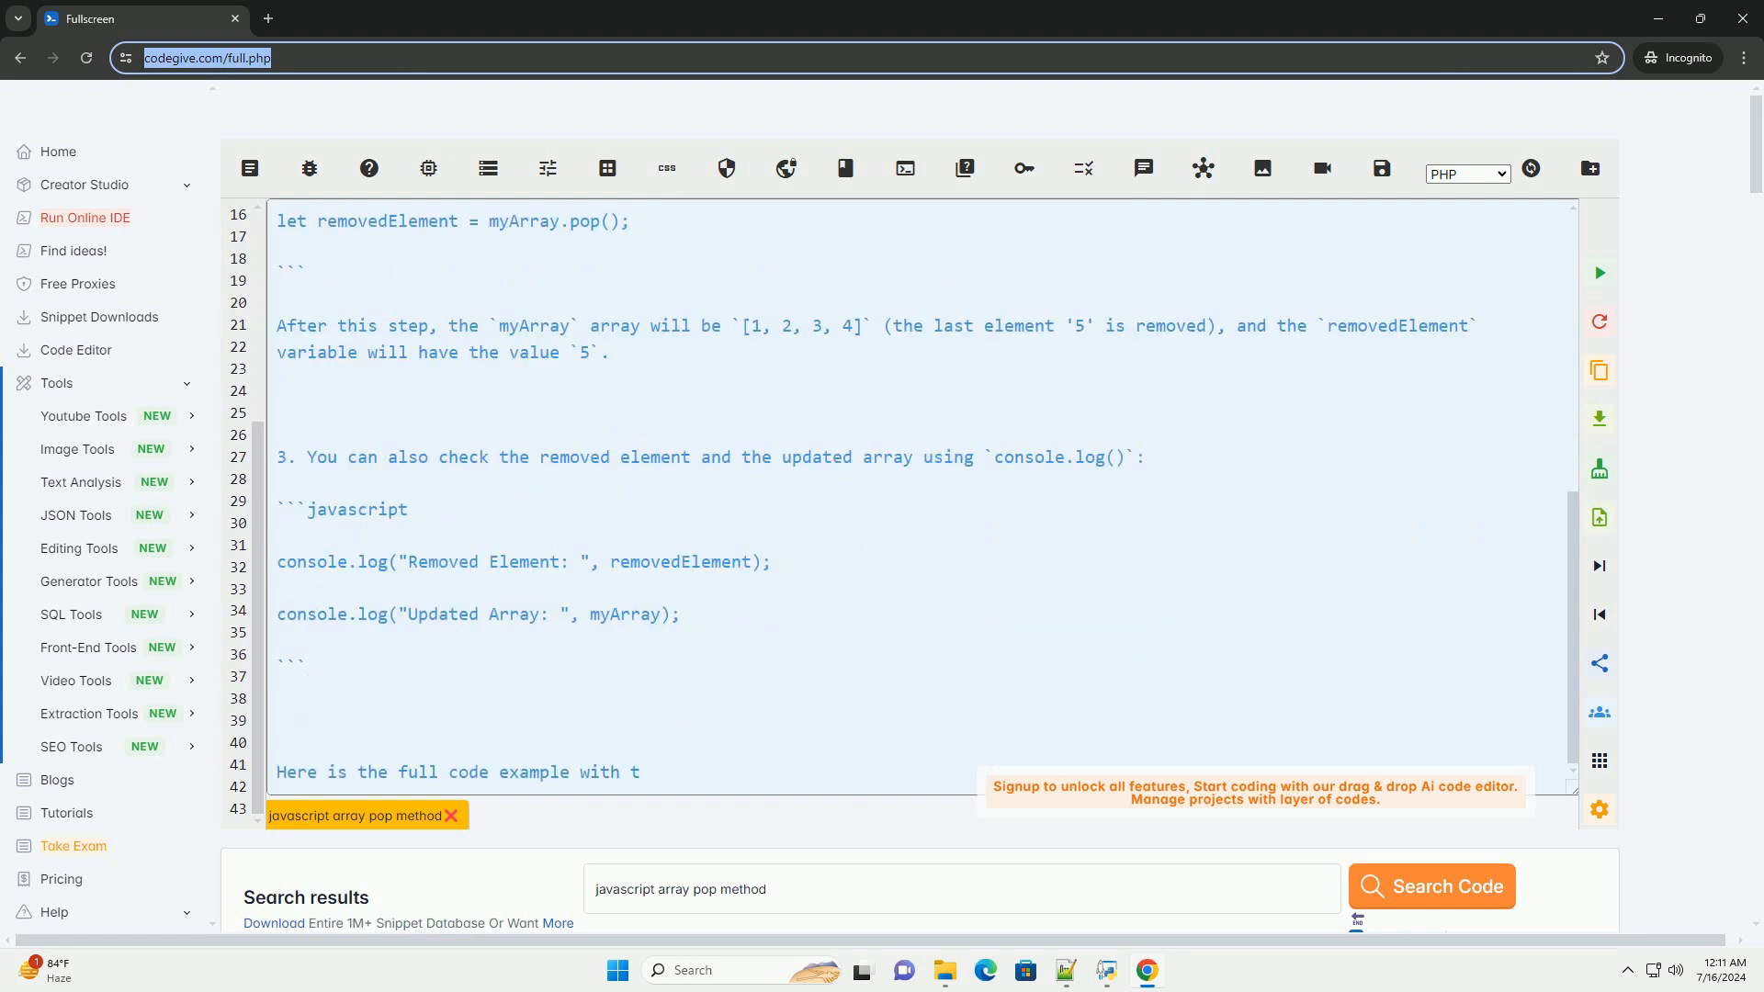
pyautogui.scroll(-3)
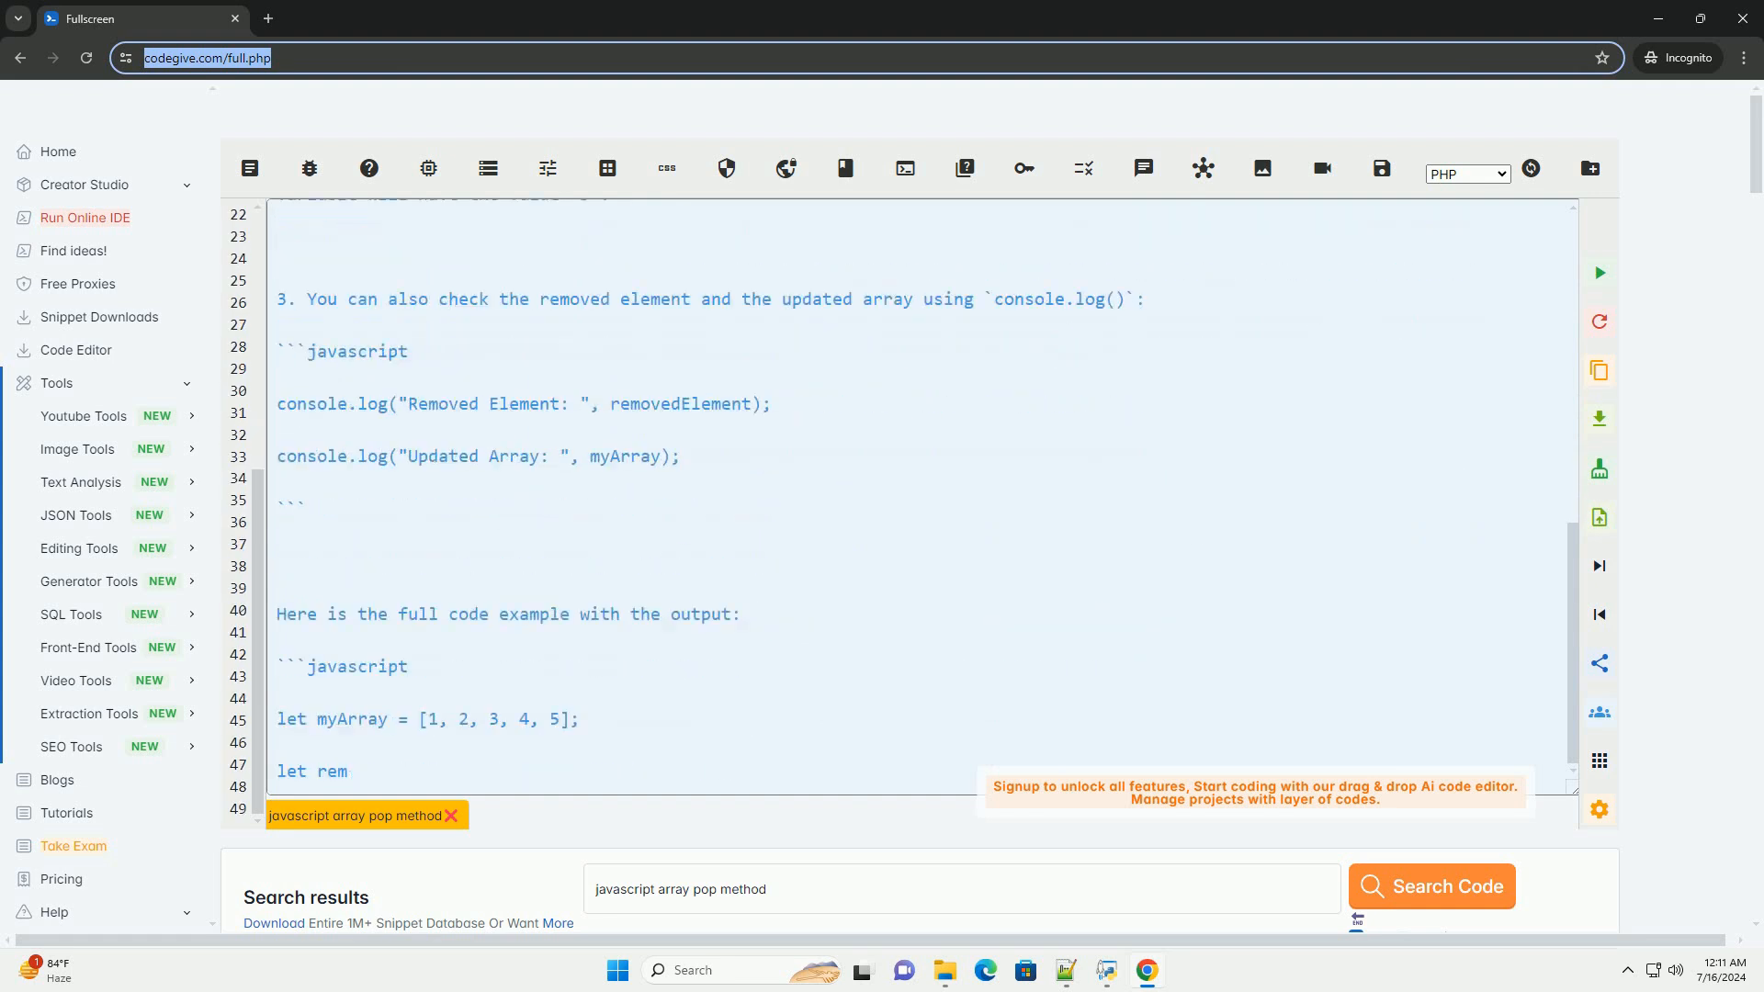
pyautogui.scroll(-3)
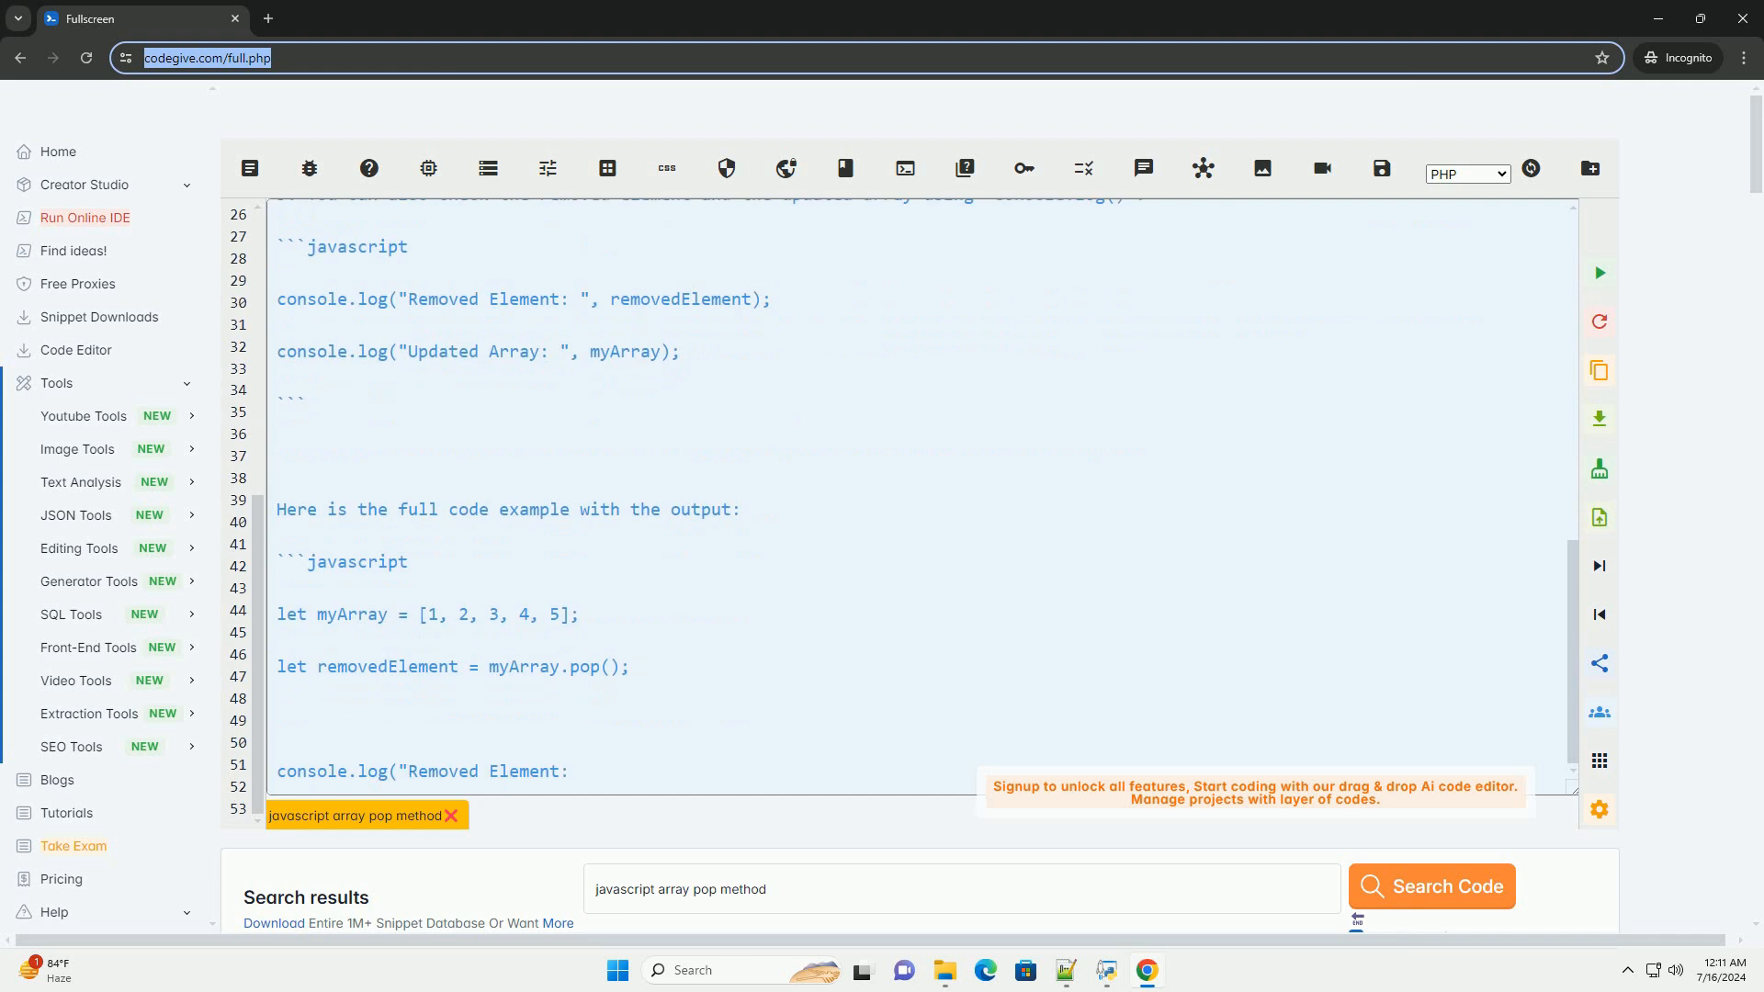
pyautogui.scroll(-3)
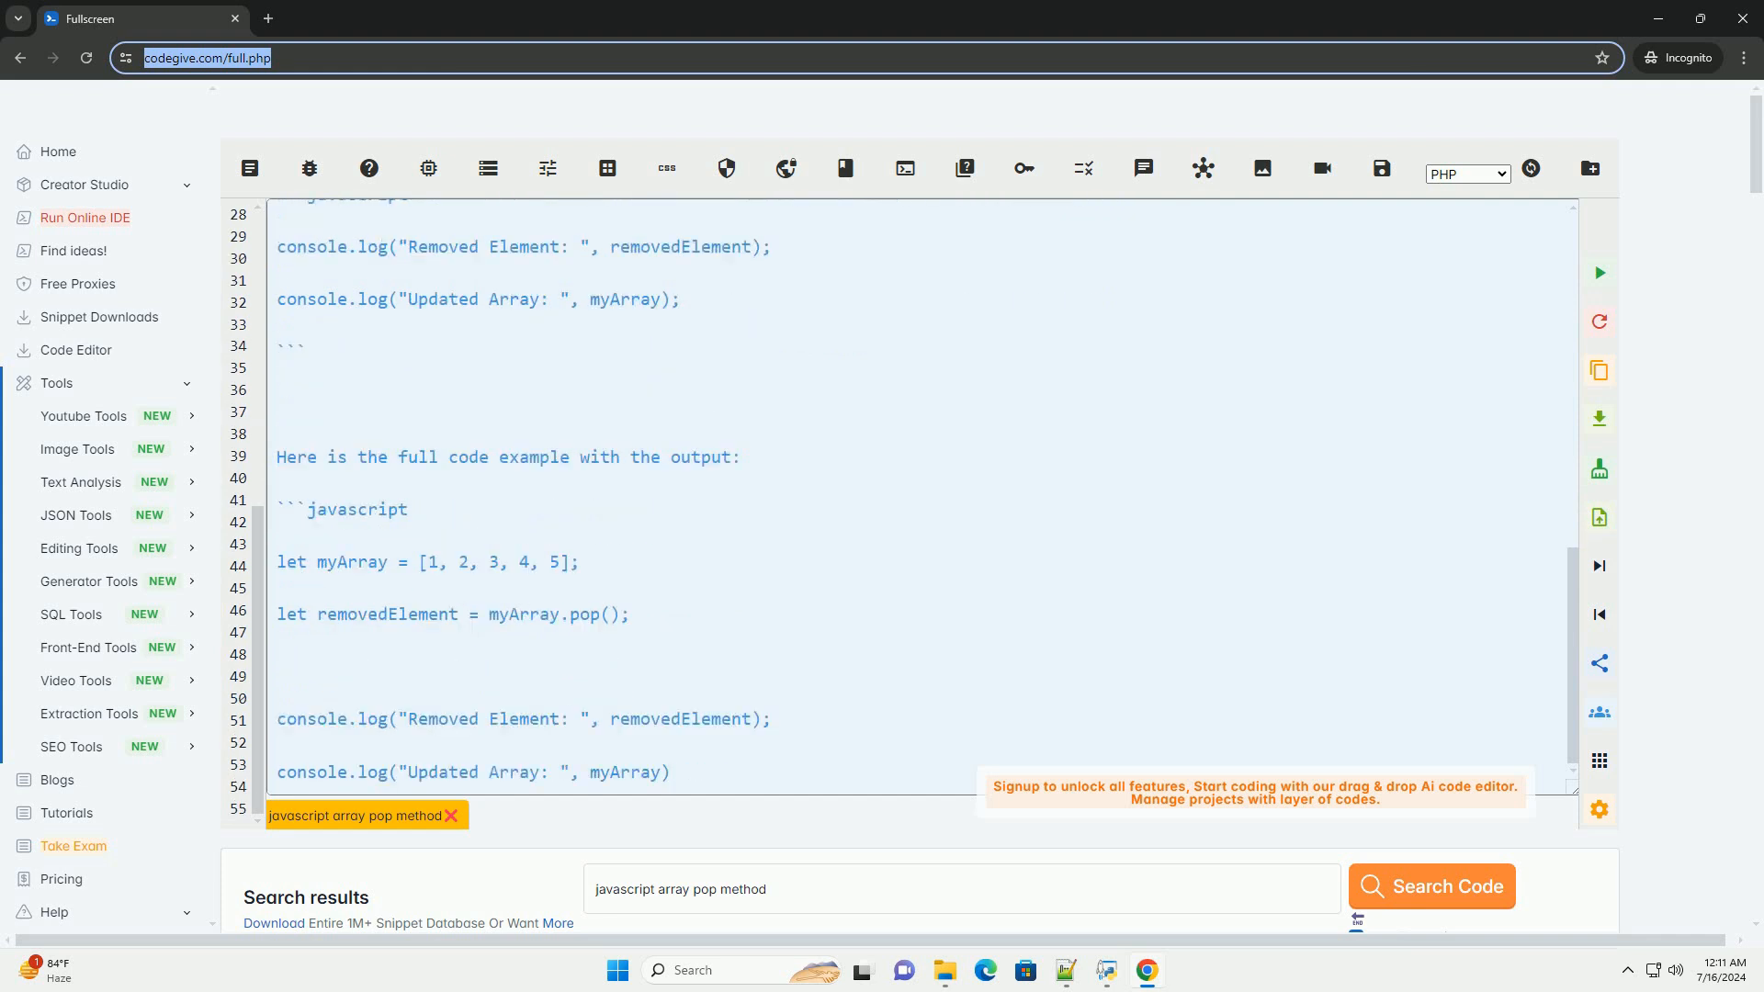
pyautogui.scroll(-3)
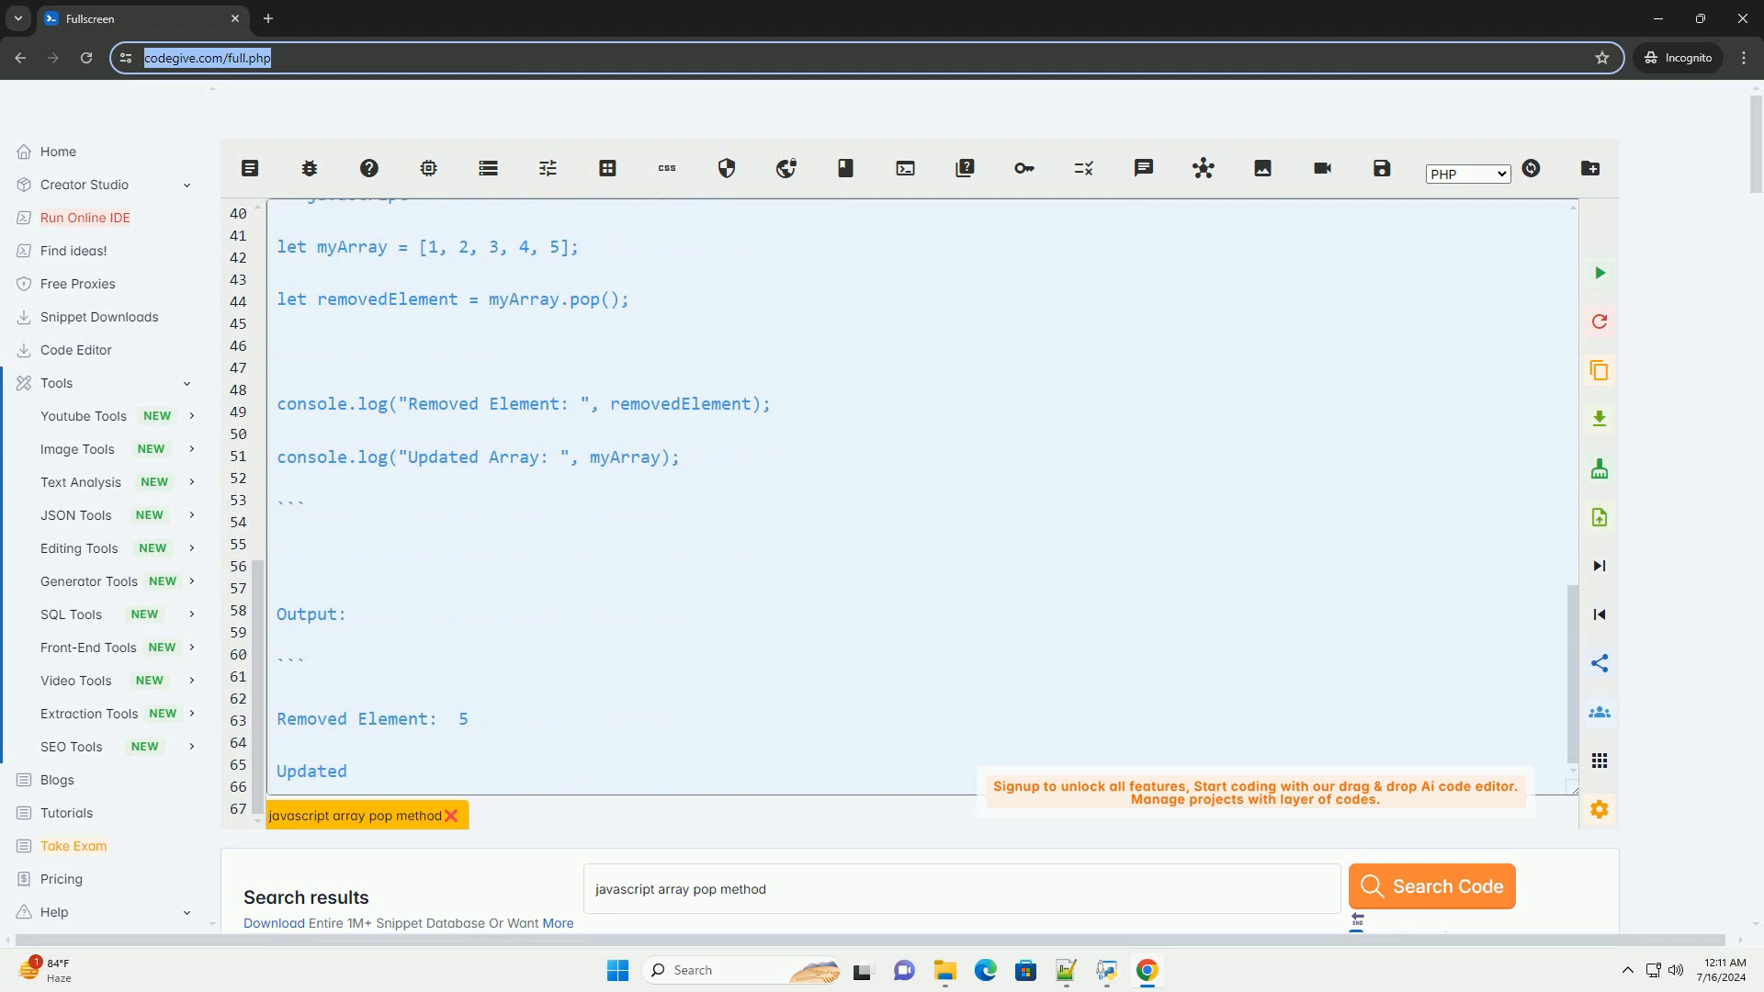
# Scroll through the Output showing Removed Element 5, Updated Array [1, 2, 3, 4] and the mutation caution.
pyautogui.scroll(-3)
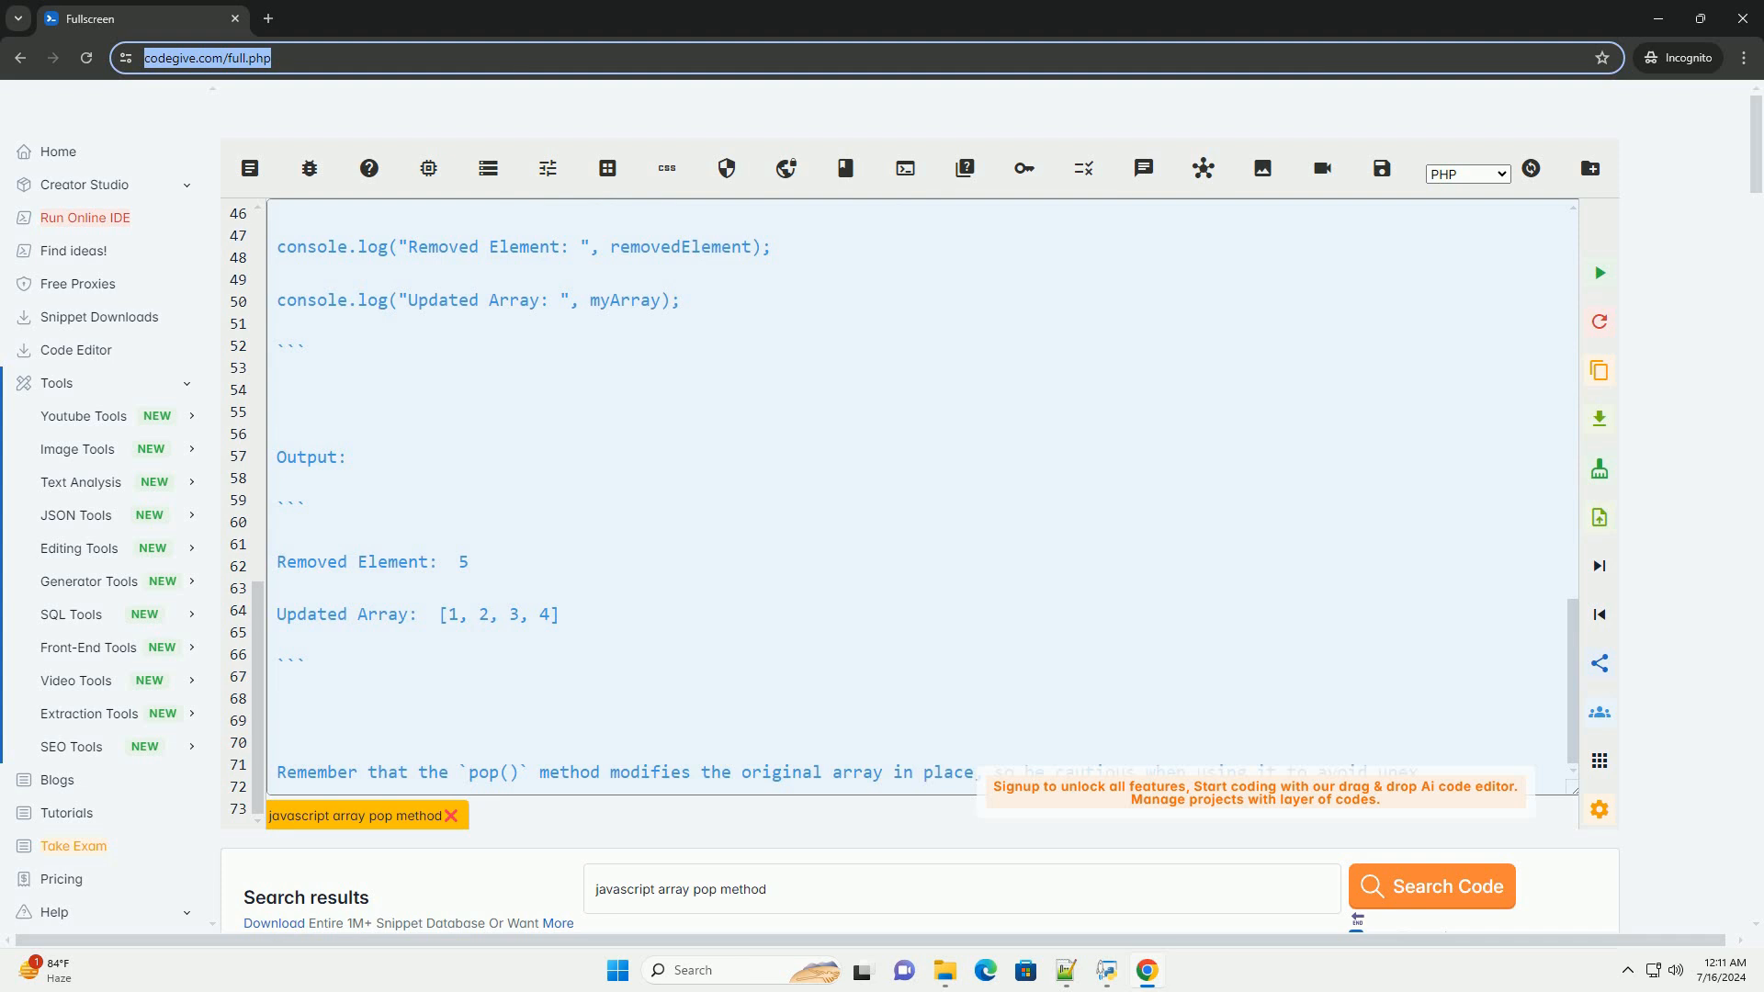
pyautogui.scroll(-3)
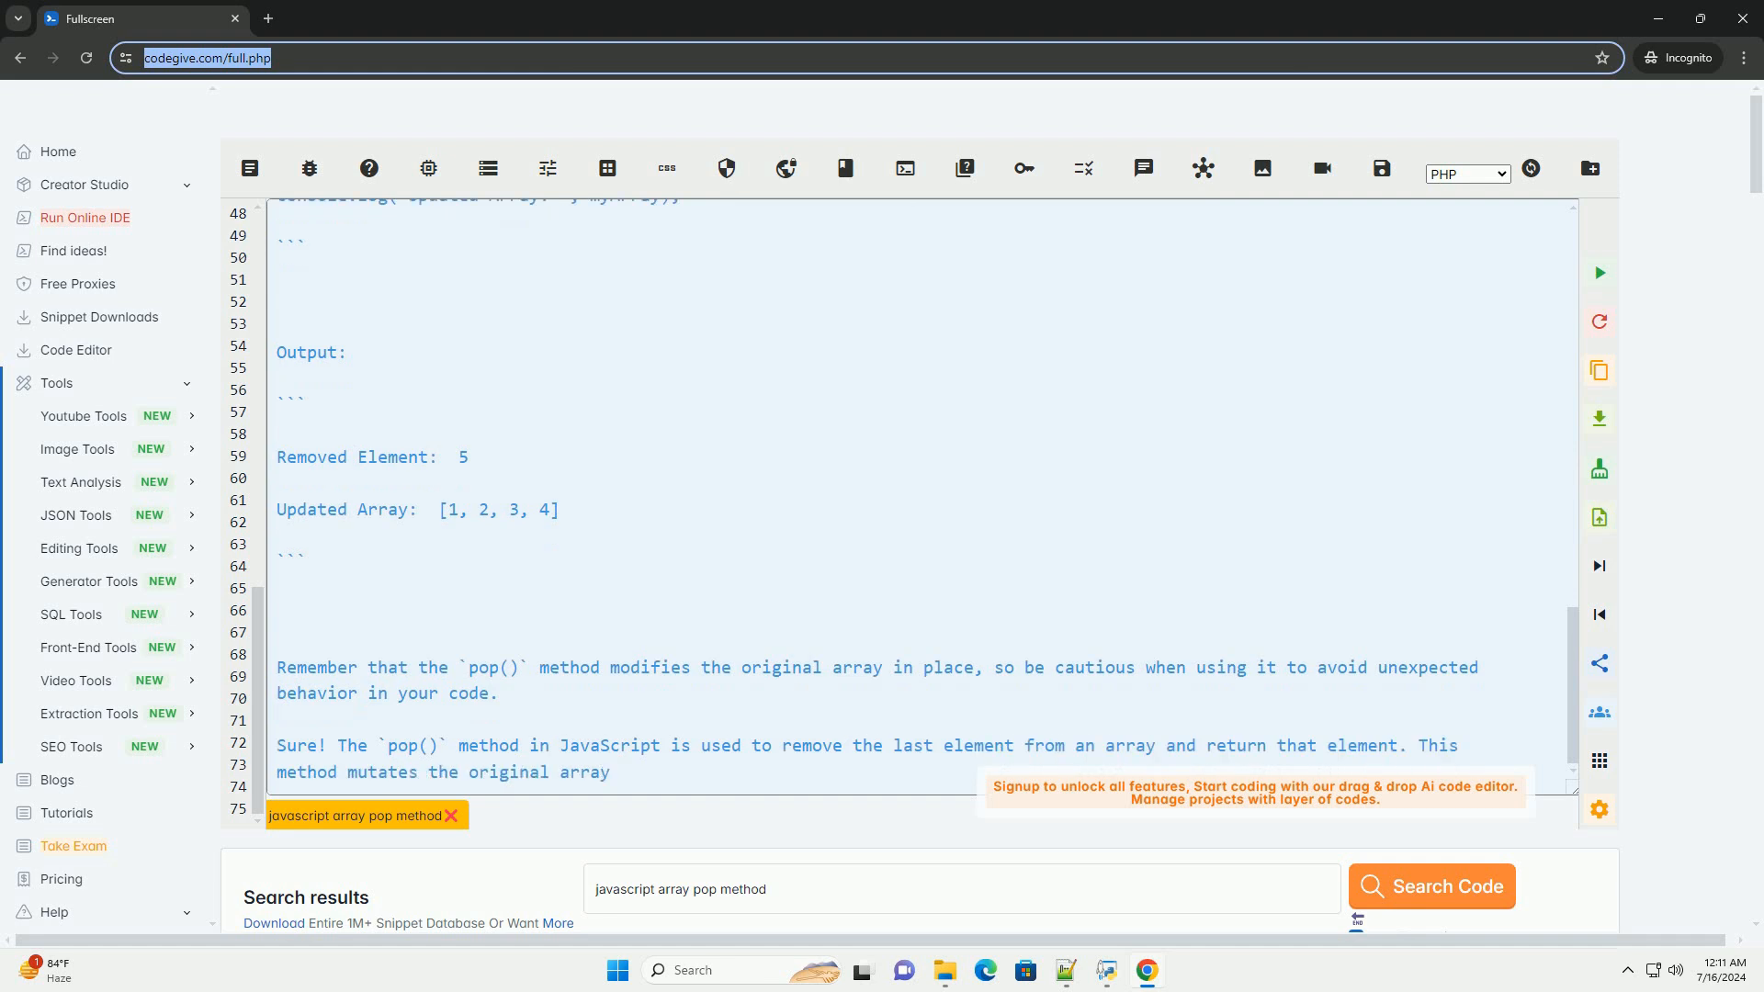
pyautogui.scroll(-3)
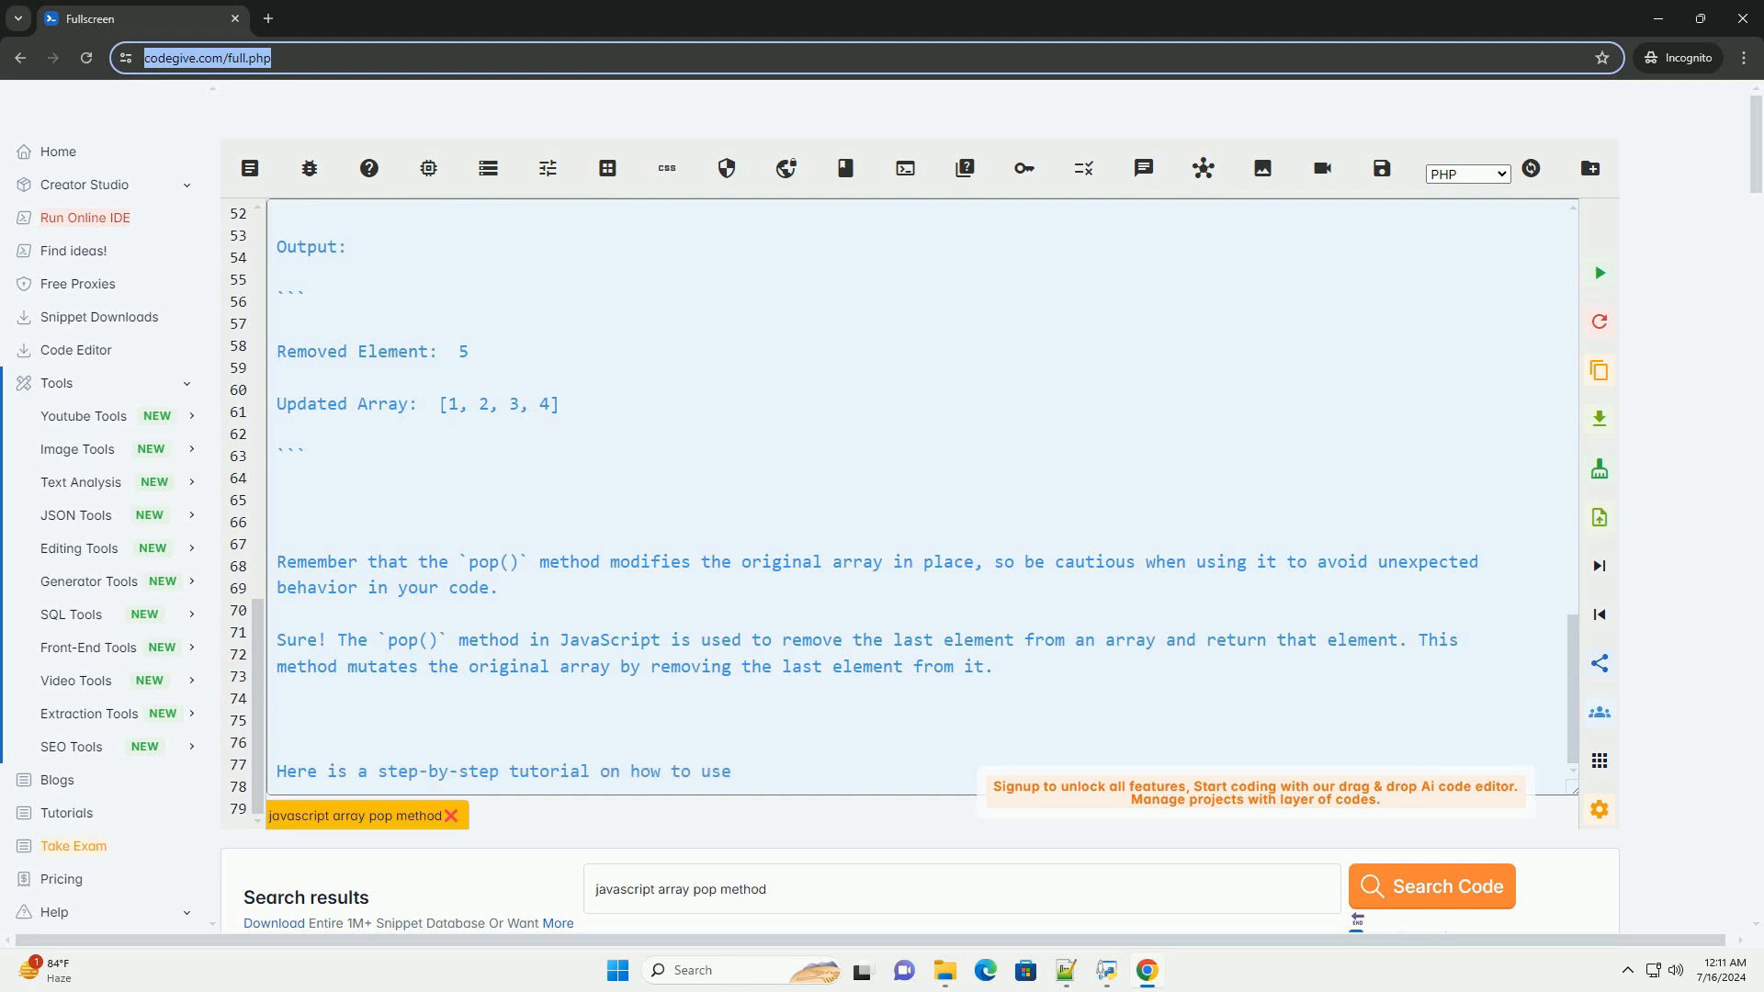
# Scroll through the repeated introduction declaring myArray and calling myArray.pop() into removedElement.
pyautogui.scroll(-3)
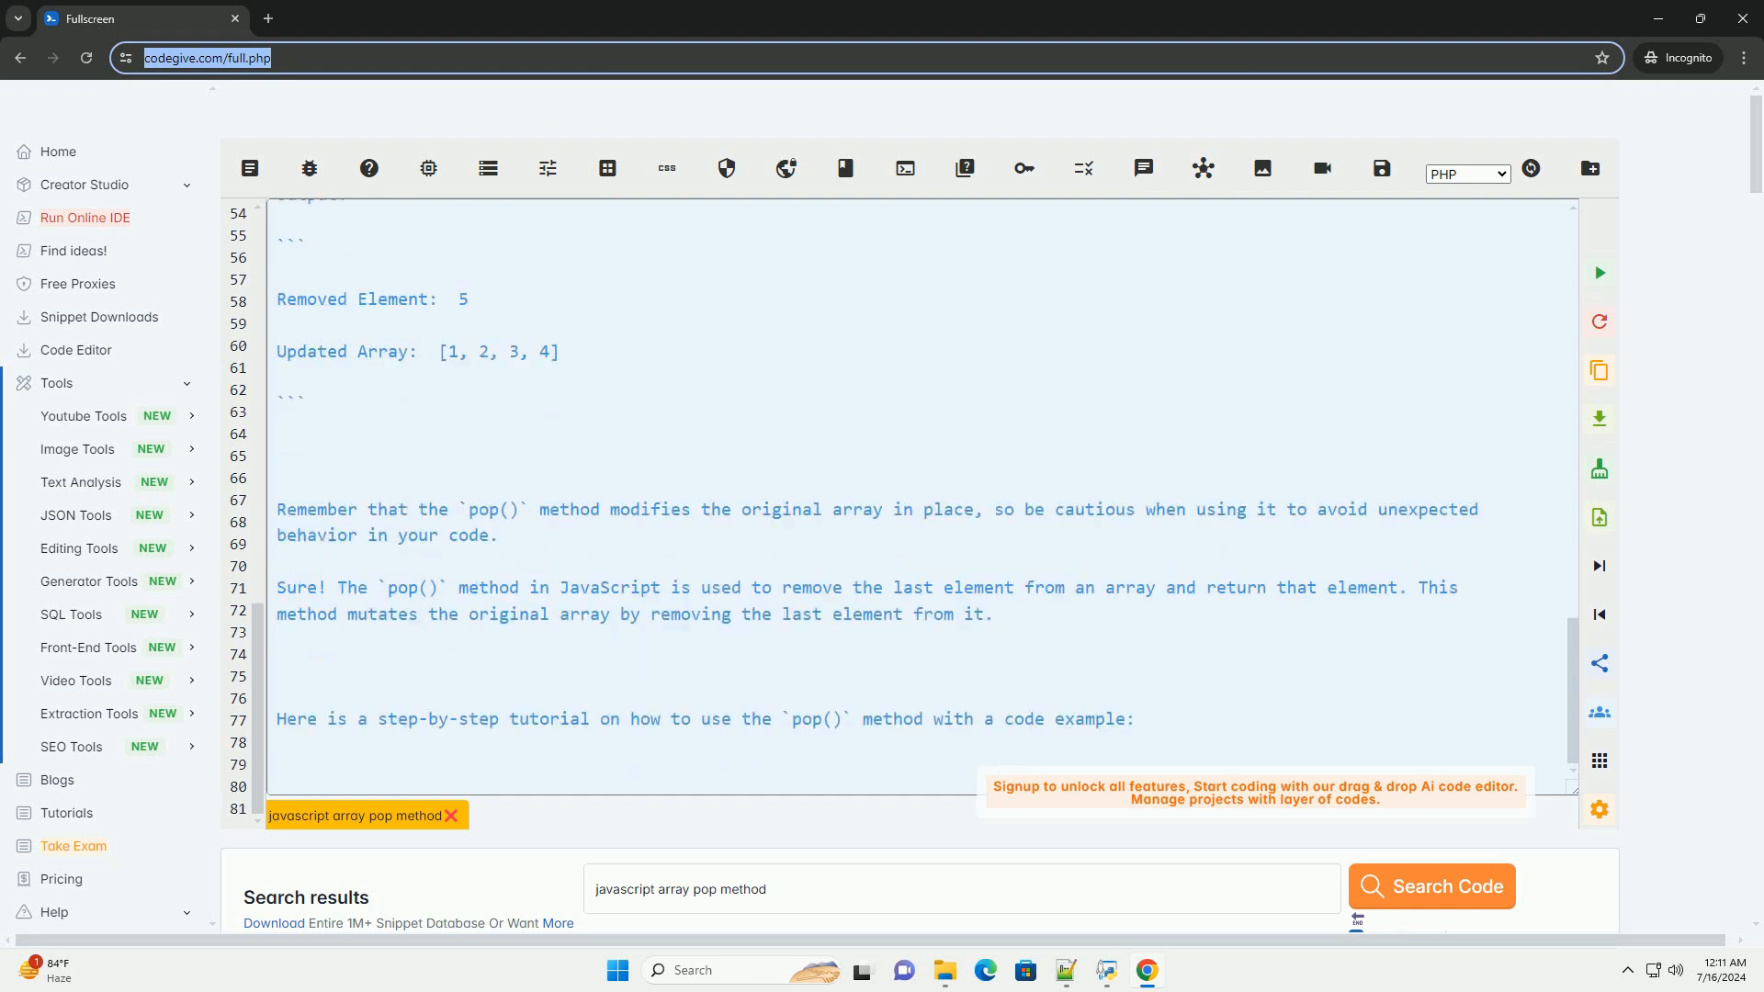
pyautogui.scroll(-3)
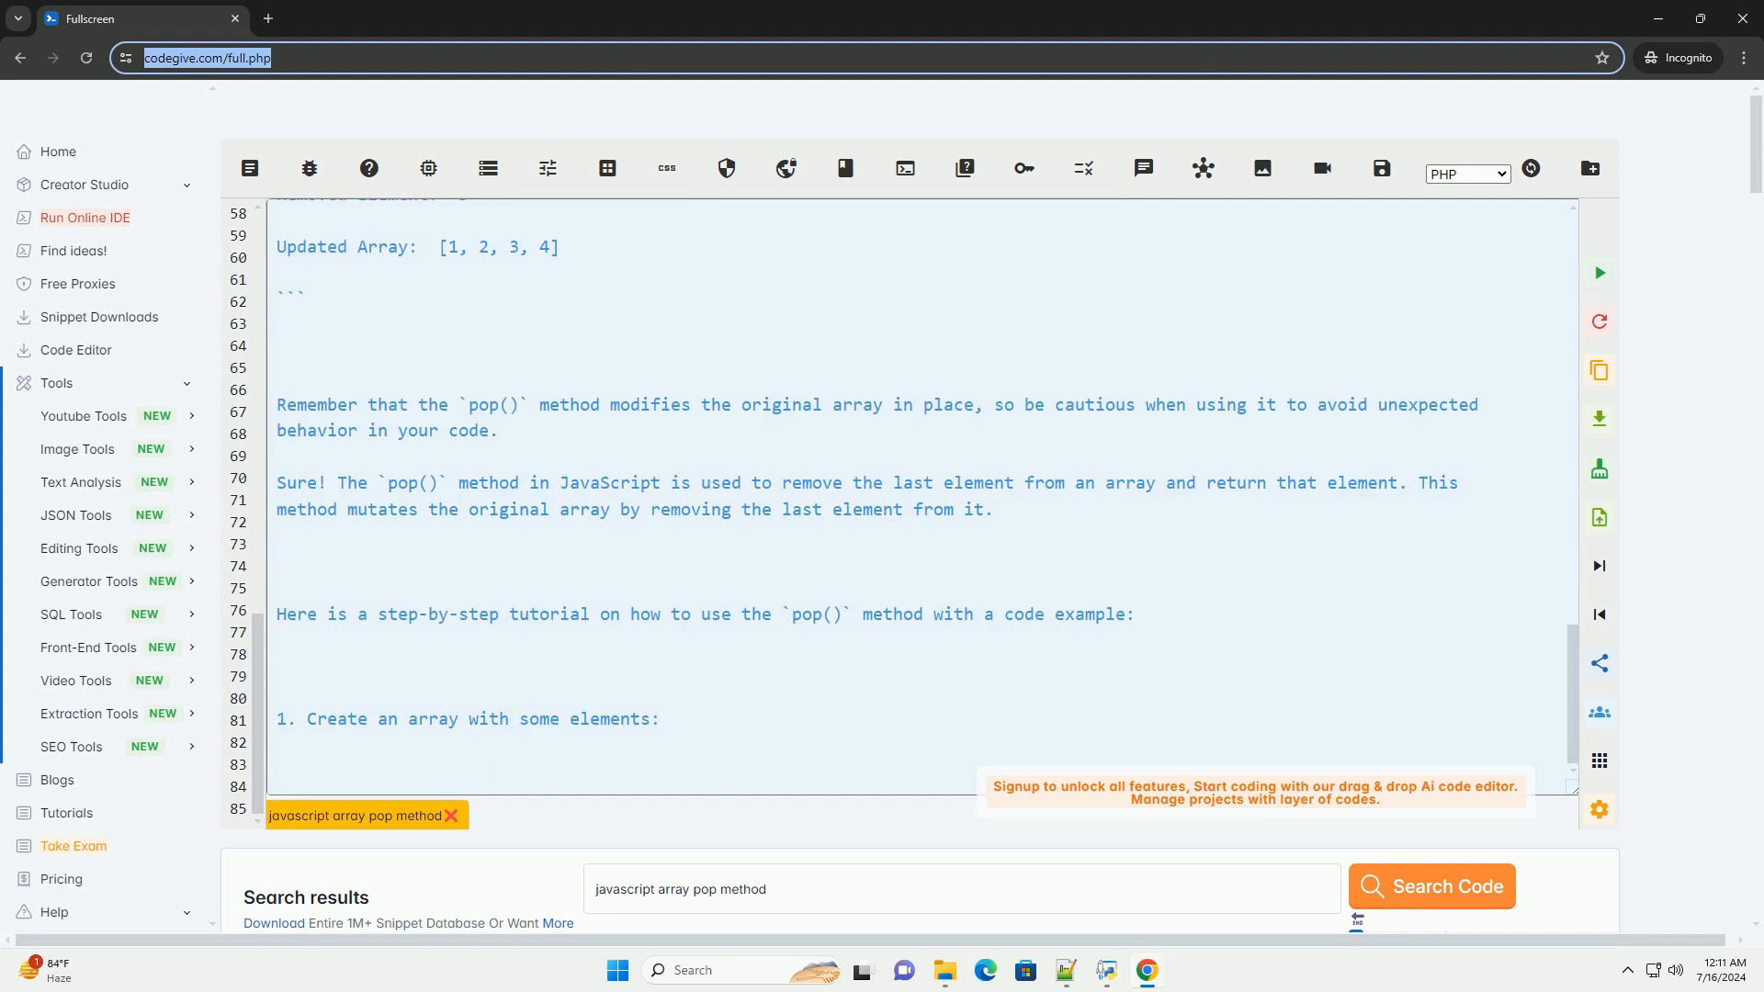
pyautogui.scroll(-3)
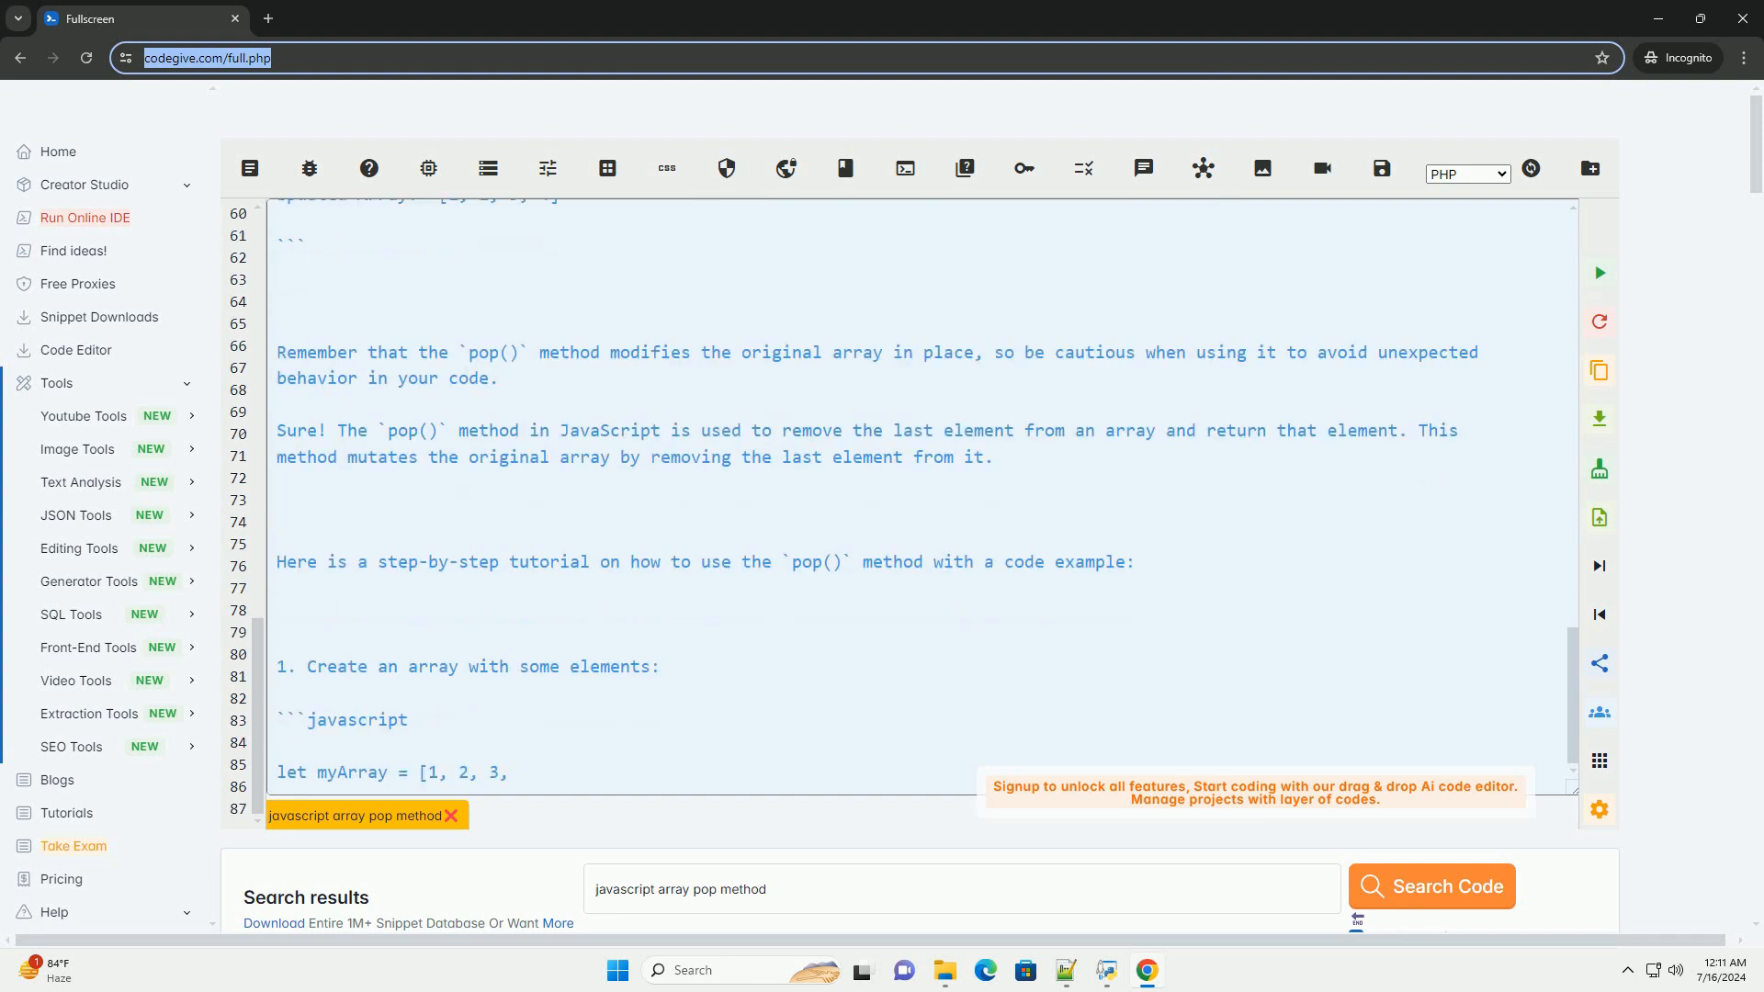
pyautogui.scroll(-3)
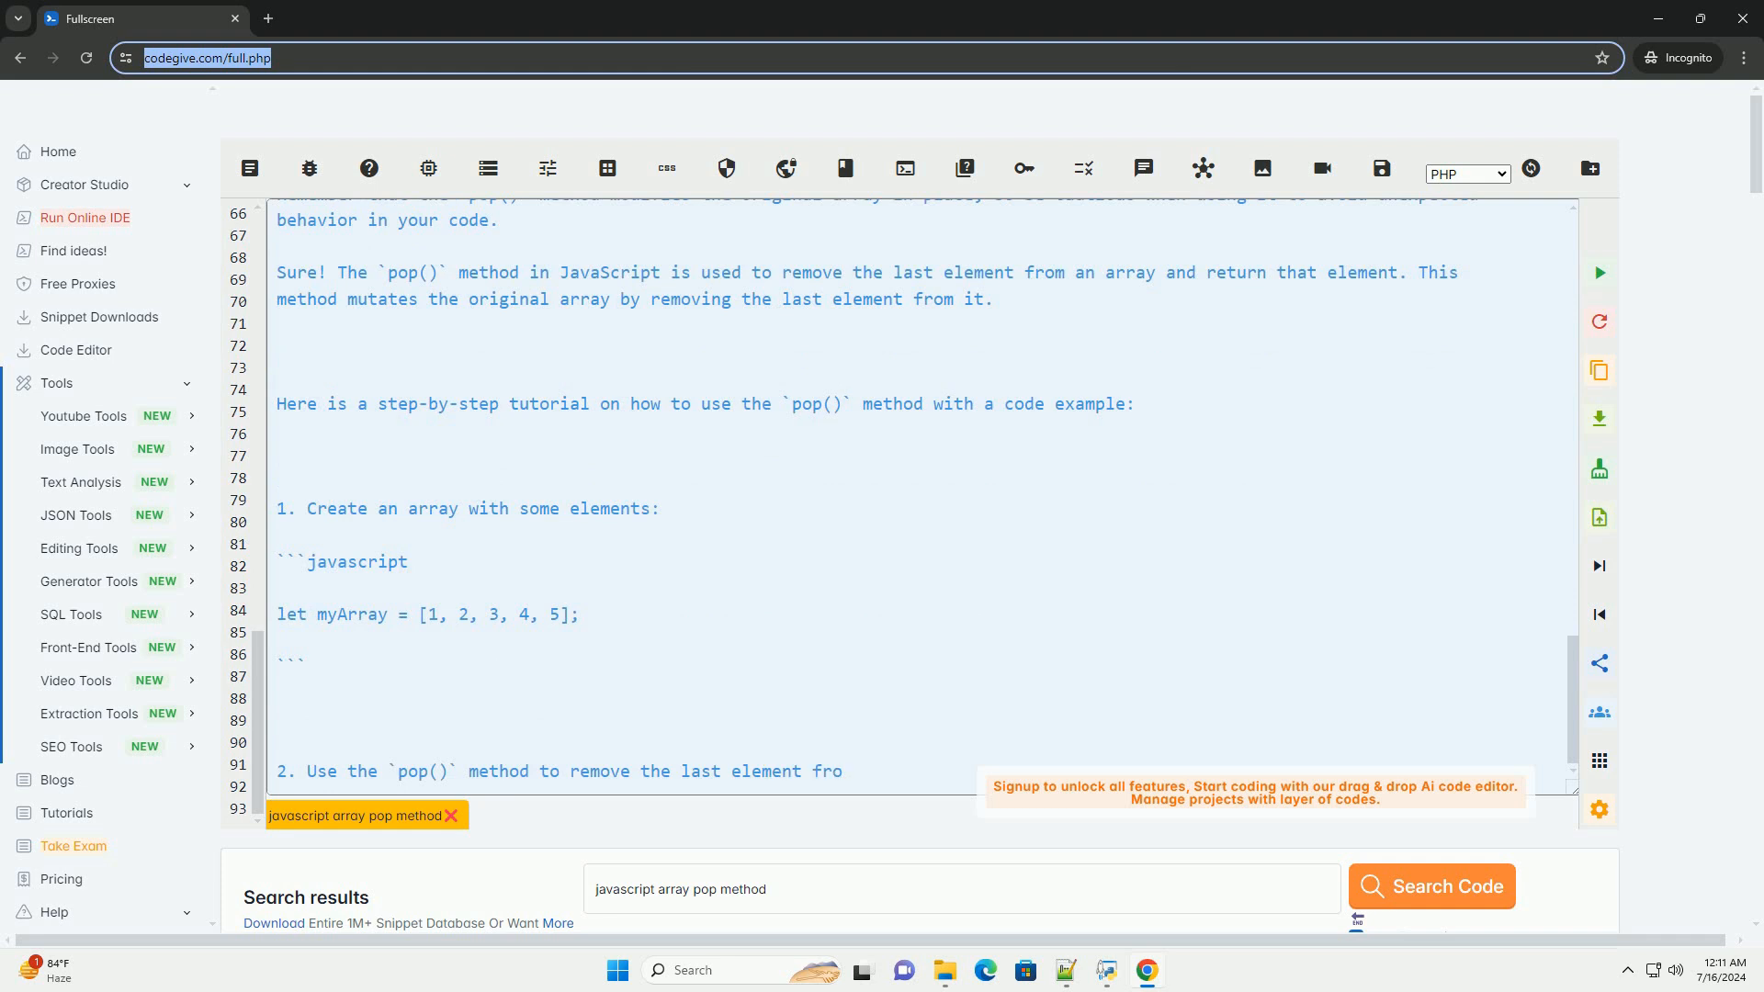
pyautogui.scroll(-3)
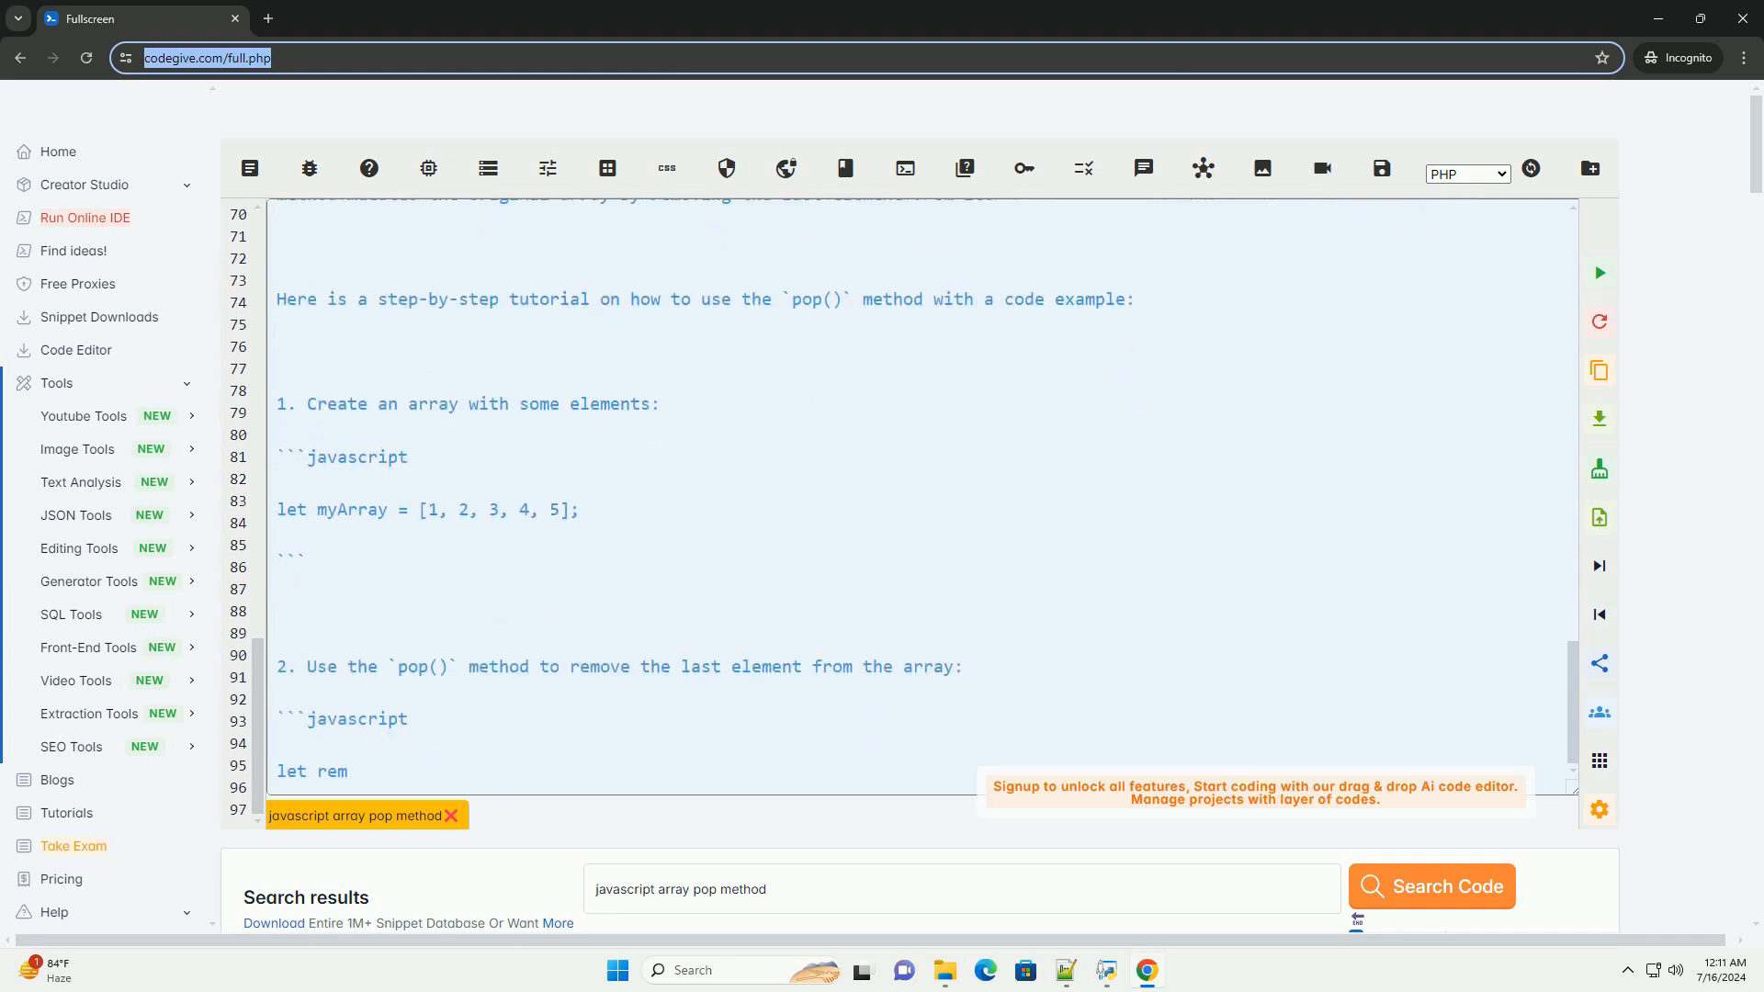
pyautogui.scroll(-3)
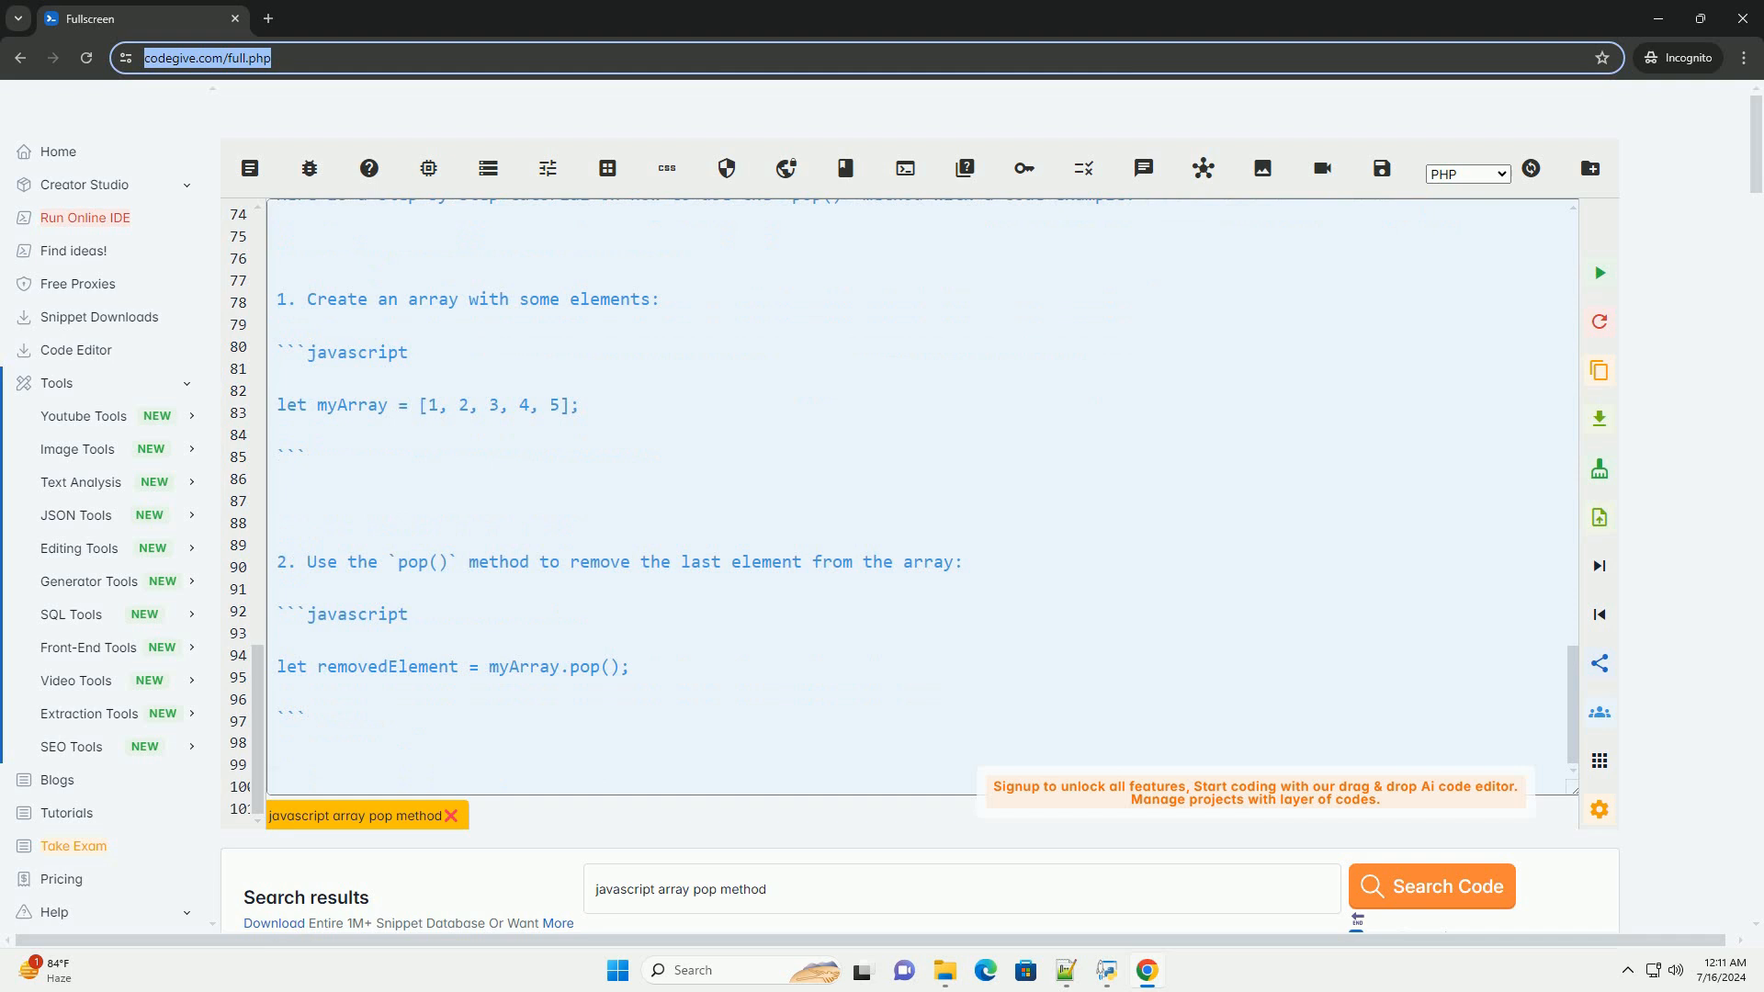